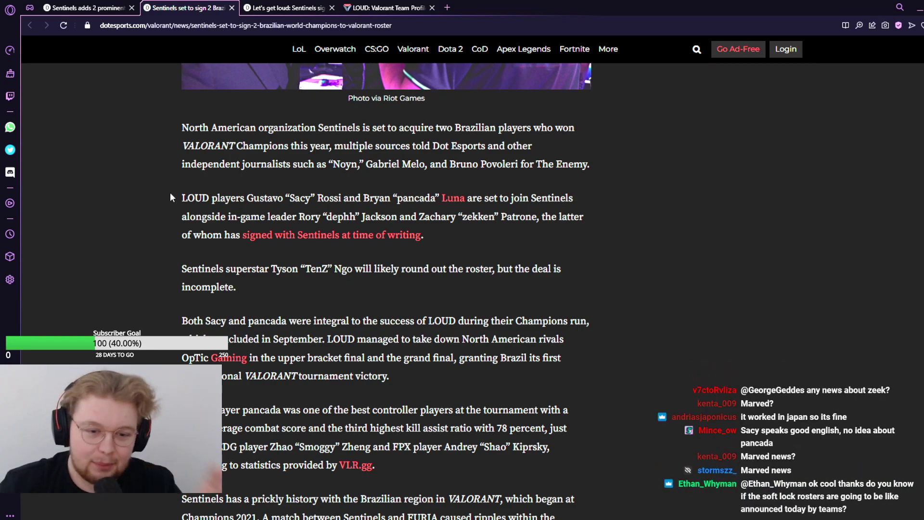
Step: Highlight the player name 'pancada' in the article, then scroll back up to the Sentinels headline
scroll(up, 3)
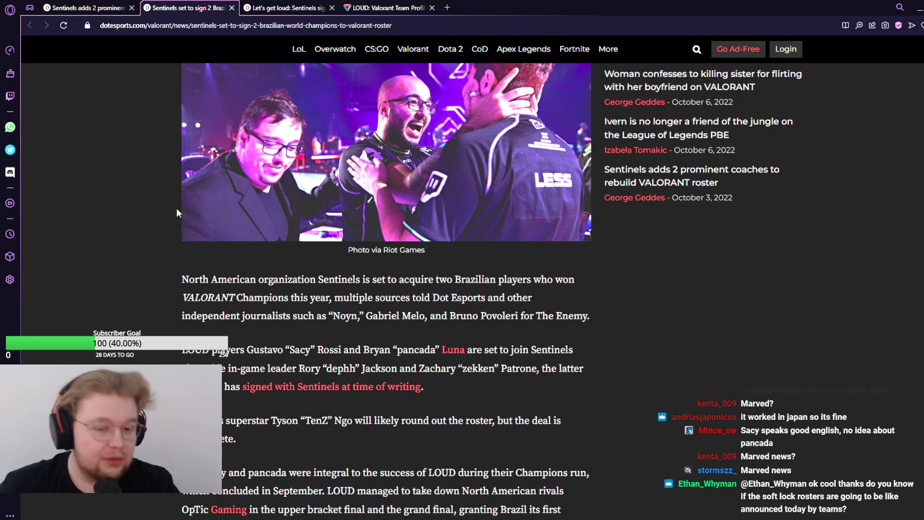
scroll(up, 3)
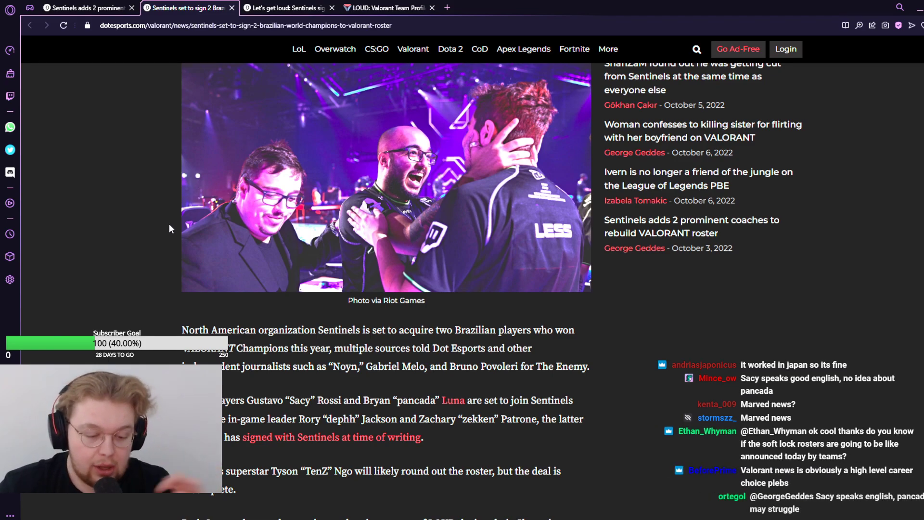
scroll(down, 3)
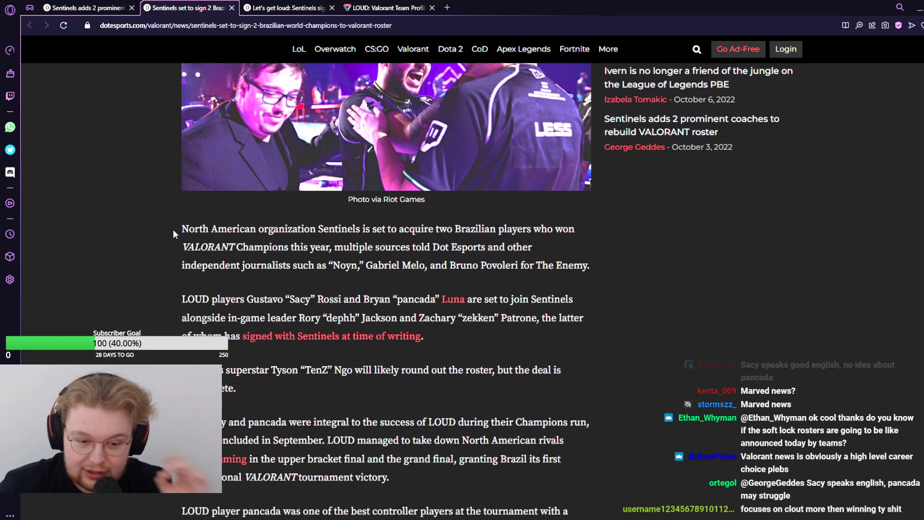
double_click(415, 300)
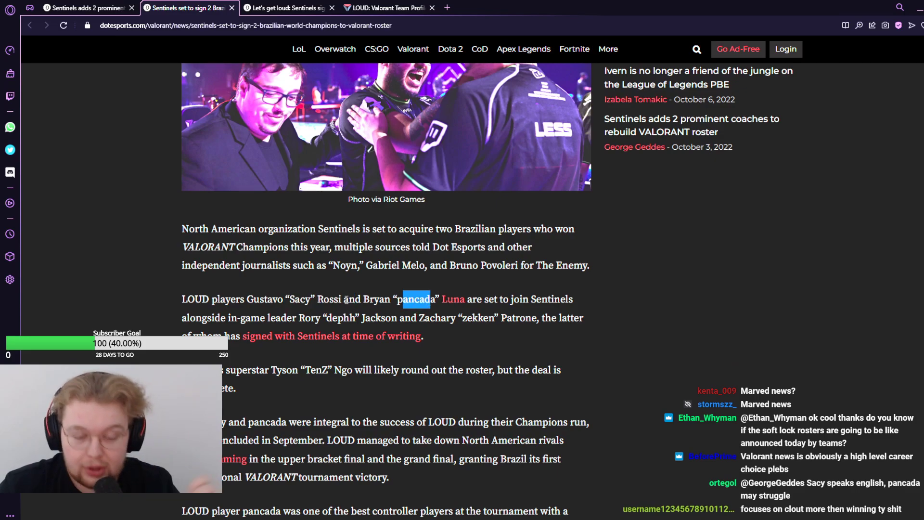
scroll(up, 3)
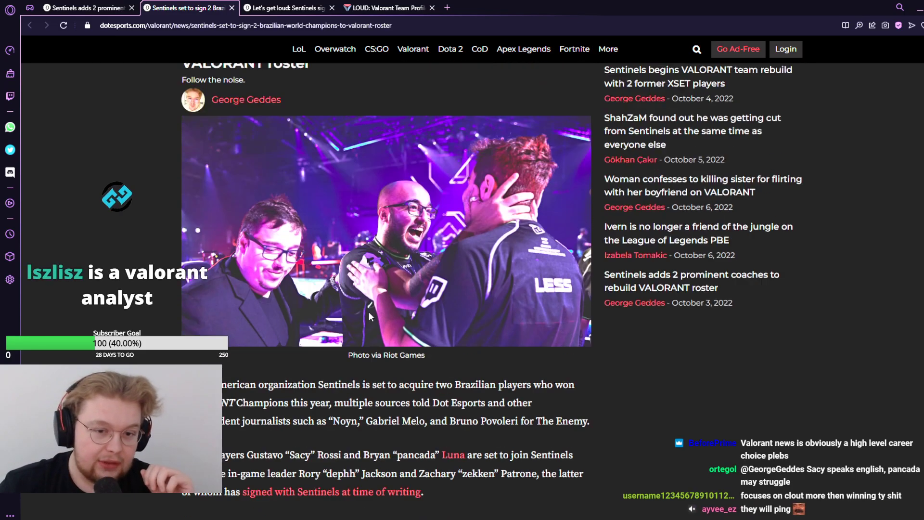
scroll(up, 3)
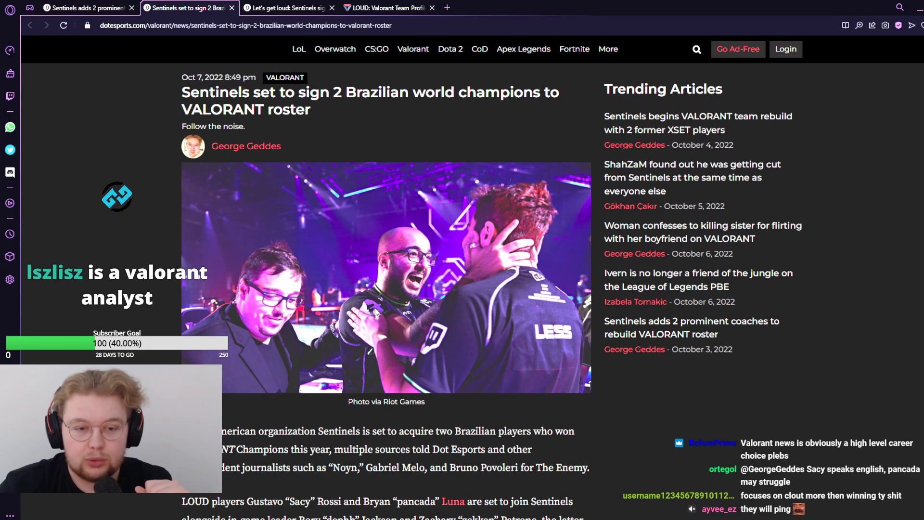